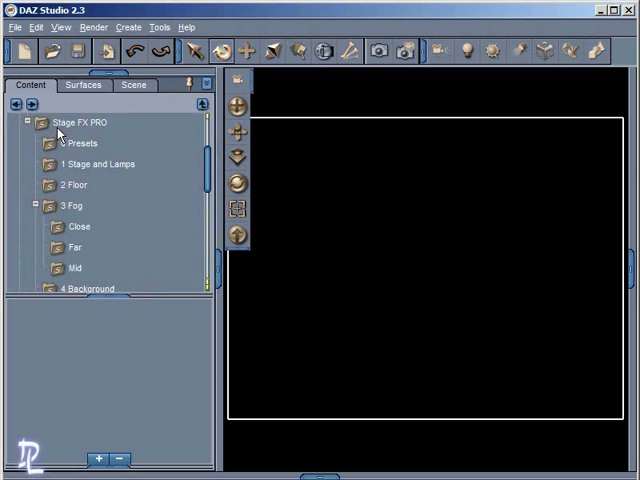
Step: Browse the Stage FX PRO Far fog presets, then reselect the Stage FX PRO folder under Studio > Dreamlight
{"action": "left_click", "coordinate": [84, 122]}
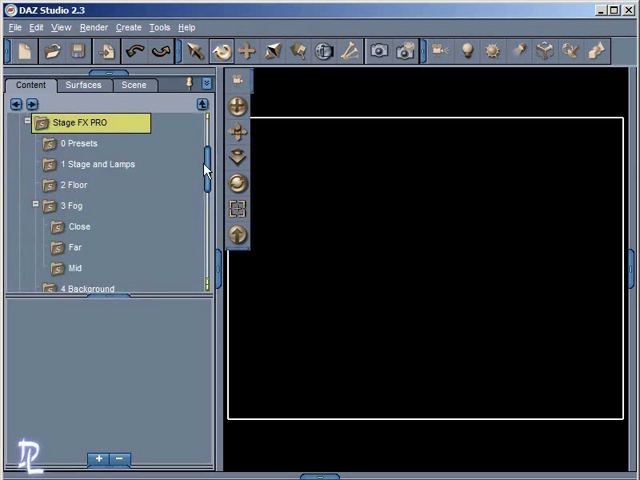
{"action": "scroll", "scroll_direction": "down", "scroll_amount": 3}
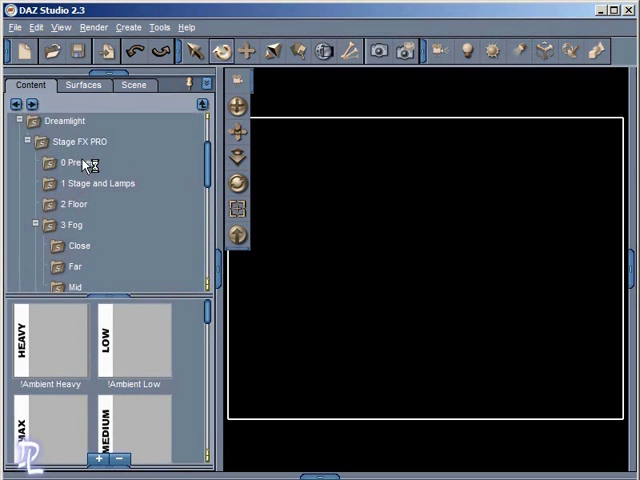
{"action": "left_click", "coordinate": [80, 162]}
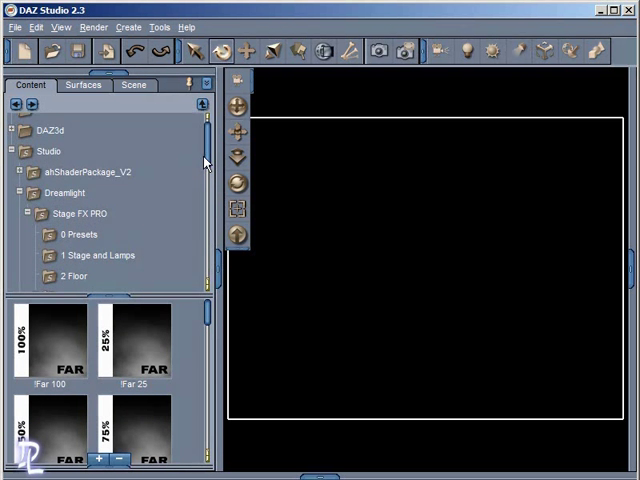
{"action": "left_click", "coordinate": [80, 216]}
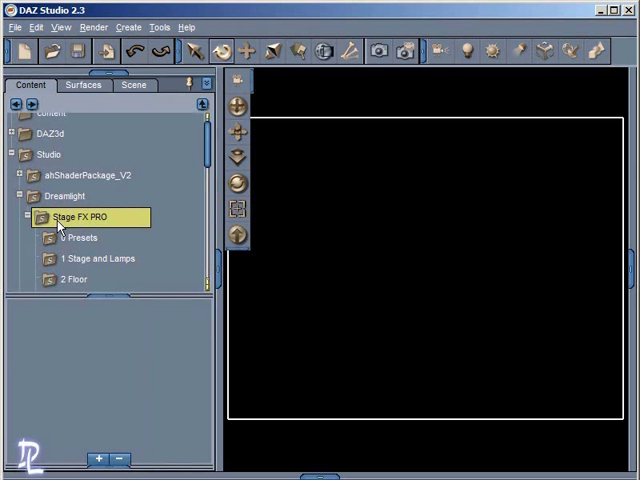
{"action": "mouse_move", "coordinate": [44, 72]}
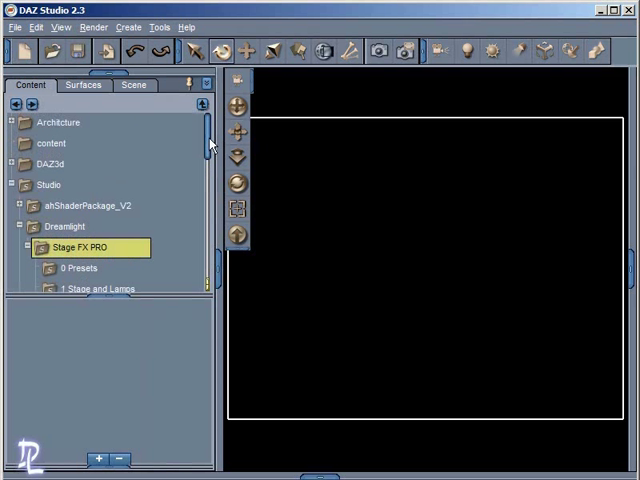
Step: Switch the content library to tree view and expand Studio > Dreamlight > Stage FX PRO to list Fog, Background, Light Beams and Fan
{"action": "left_click", "coordinate": [12, 184]}
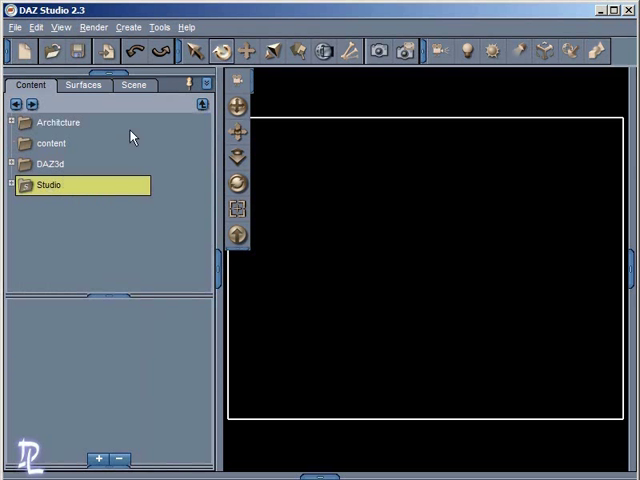
{"action": "left_click", "coordinate": [200, 104]}
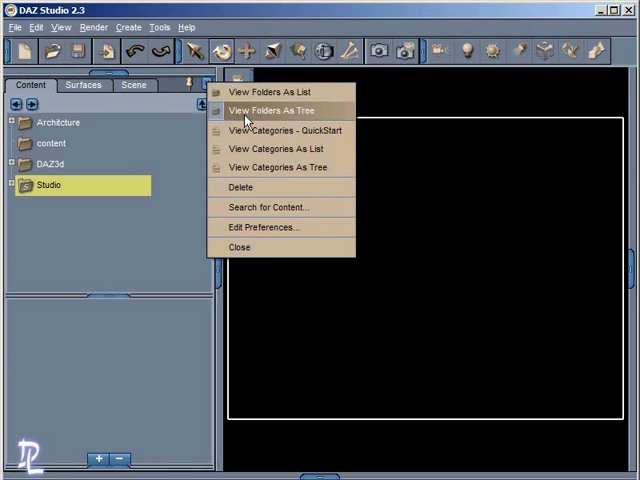
{"action": "left_click", "coordinate": [270, 110]}
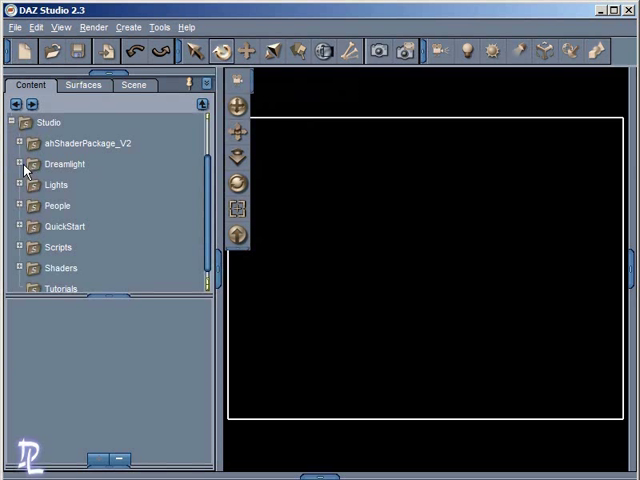
{"action": "left_click", "coordinate": [16, 164]}
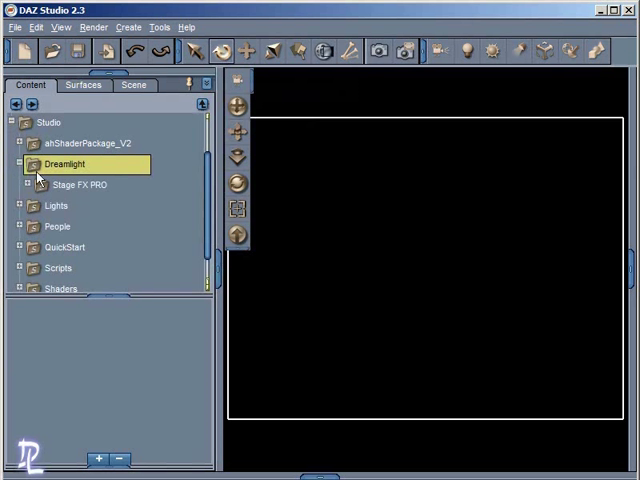
{"action": "double_click", "coordinate": [82, 184]}
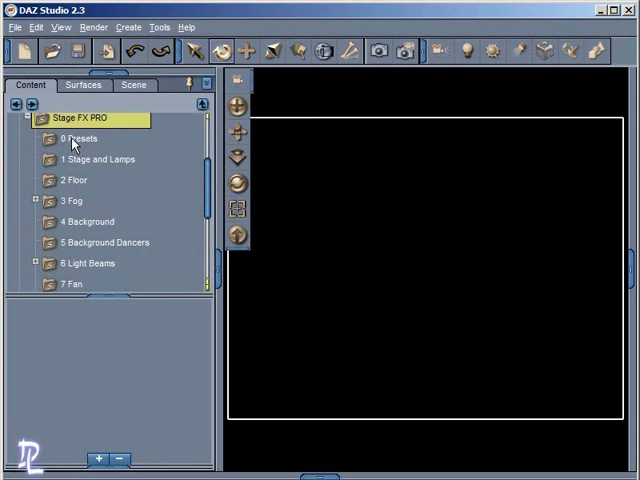
Step: Show the 0 Presets folder and scroll through the Beam, Black, High, Medium and Draft preset thumbnails
{"action": "left_click", "coordinate": [80, 138]}
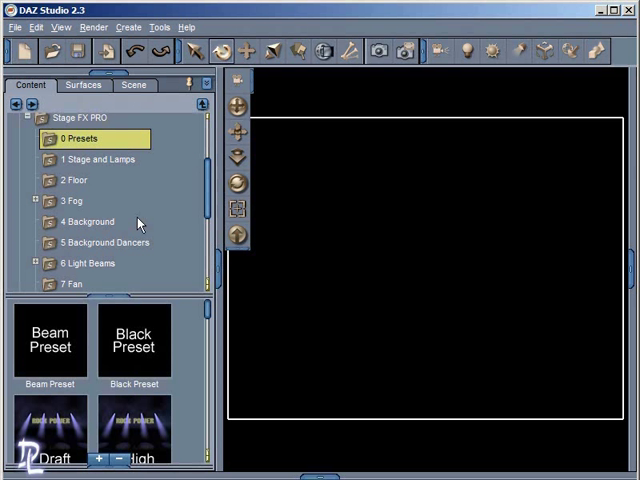
{"action": "scroll", "scroll_direction": "down", "scroll_amount": 3}
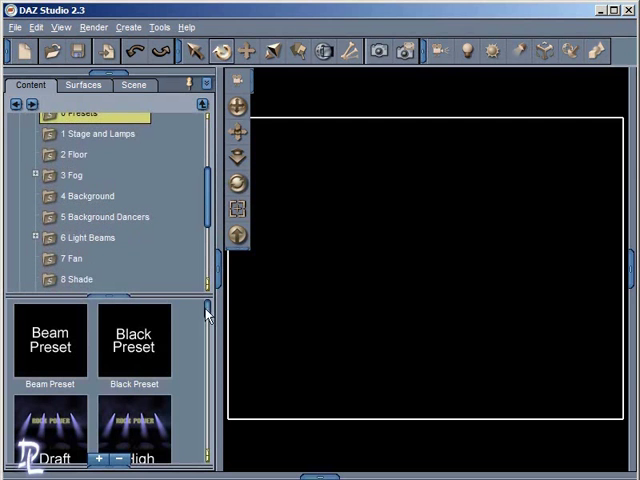
{"action": "scroll", "scroll_direction": "down", "scroll_amount": 3}
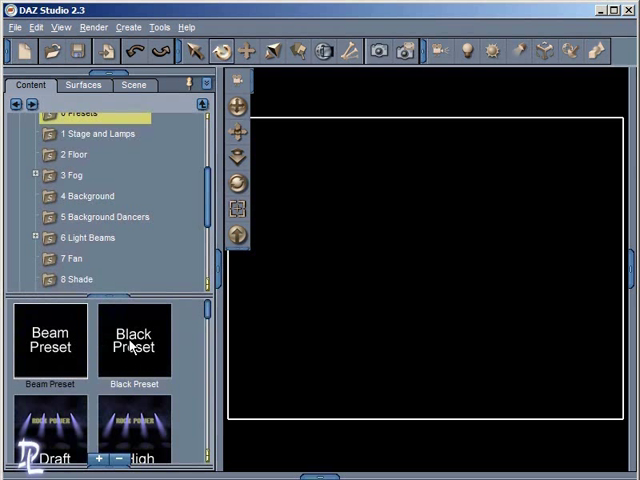
{"action": "scroll", "scroll_direction": "down", "scroll_amount": 3}
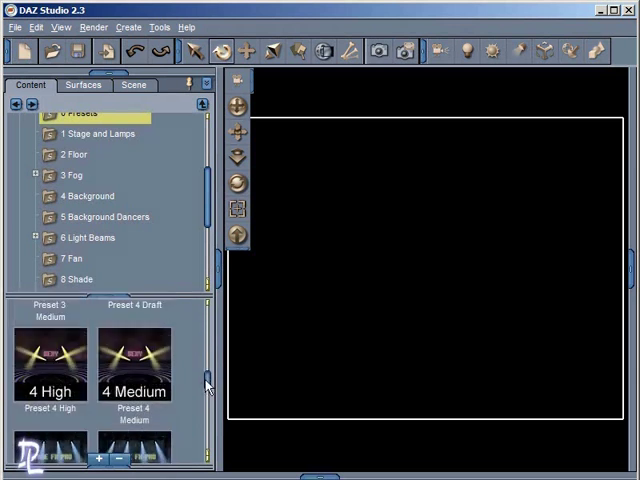
{"action": "scroll", "scroll_direction": "down", "scroll_amount": 3}
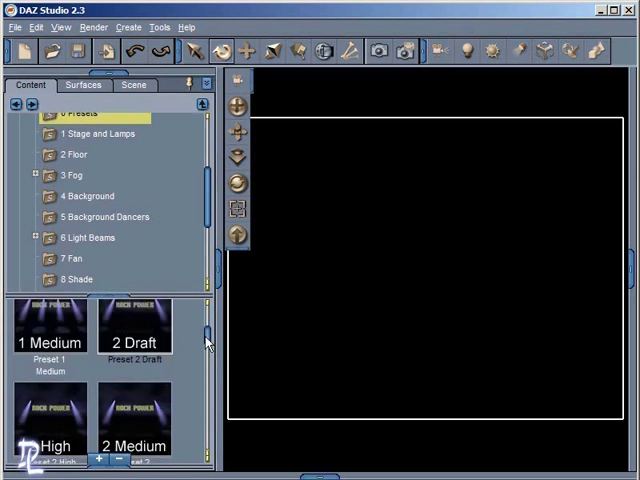
{"action": "scroll", "scroll_direction": "down", "scroll_amount": 3}
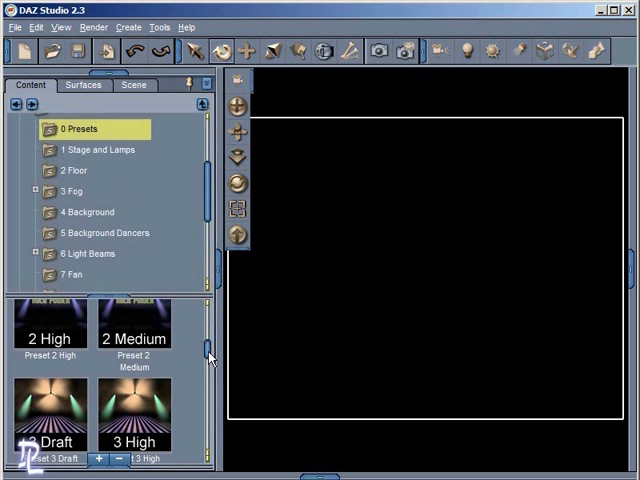
{"action": "scroll", "scroll_direction": "down", "scroll_amount": 3}
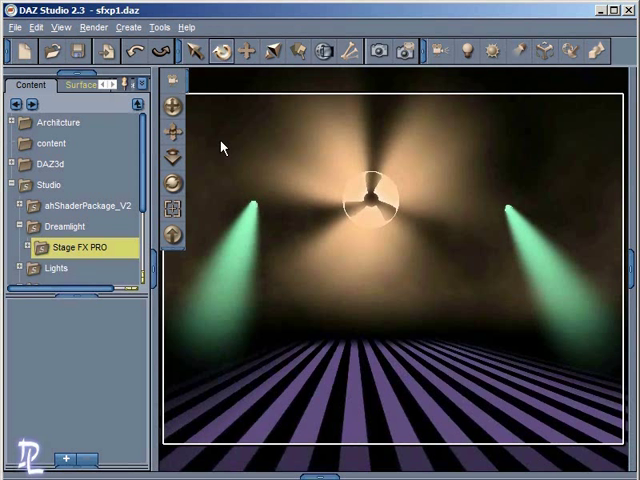
{"action": "mouse_move", "coordinate": [478, 212]}
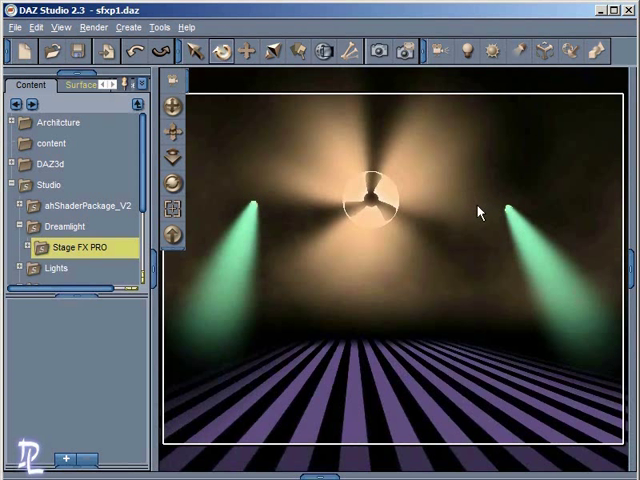
{"action": "mouse_move", "coordinate": [248, 274]}
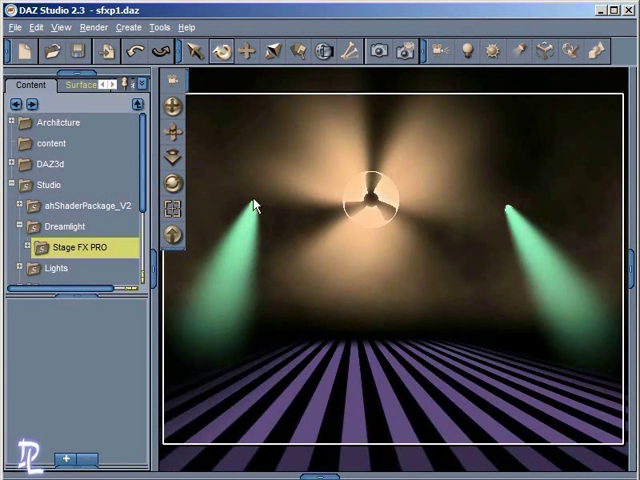
Step: Load a Stage FX PRO preset with the central fan, two green light beams and striped floor
{"action": "left_click", "coordinate": [256, 204]}
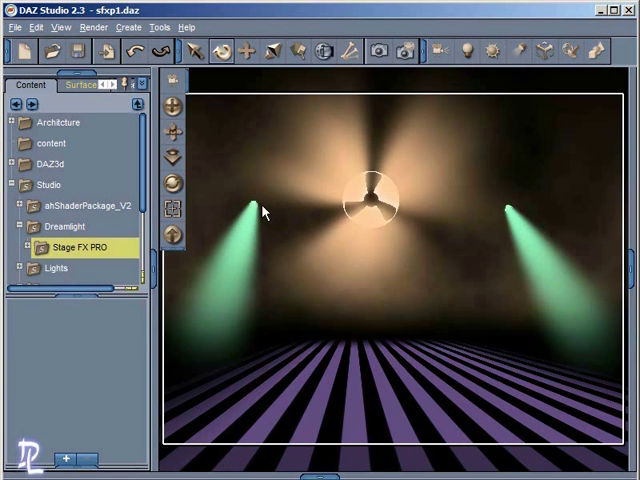
{"action": "mouse_move", "coordinate": [508, 212]}
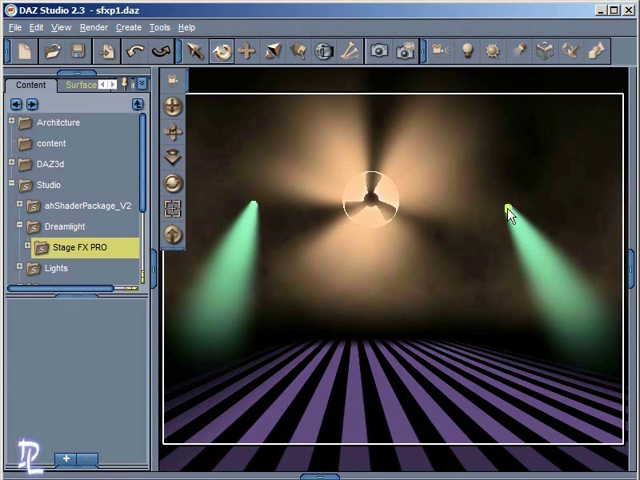
{"action": "mouse_move", "coordinate": [470, 224]}
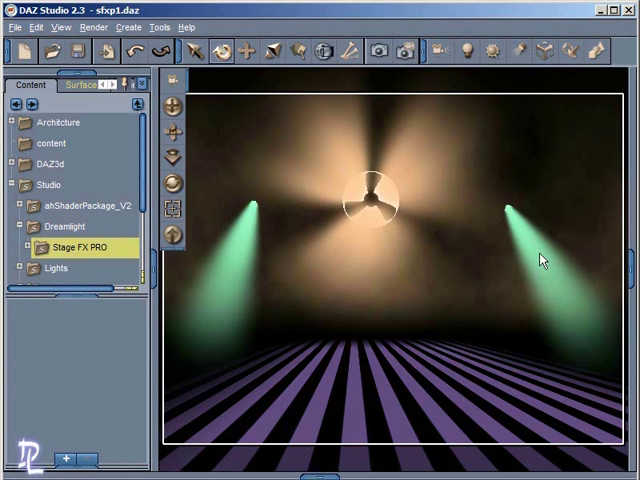
{"action": "mouse_move", "coordinate": [548, 276]}
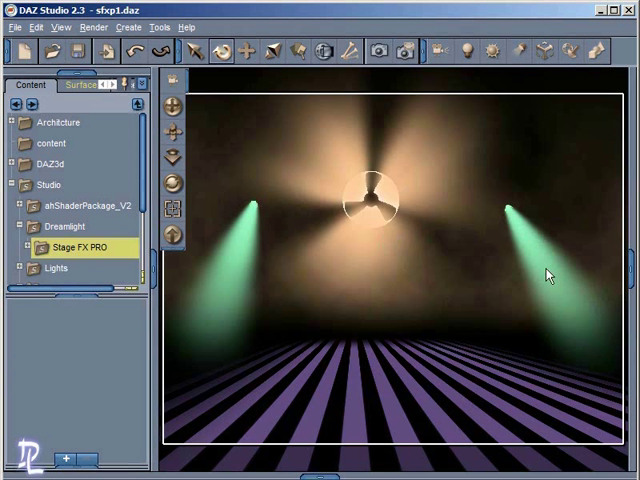
{"action": "mouse_move", "coordinate": [228, 328]}
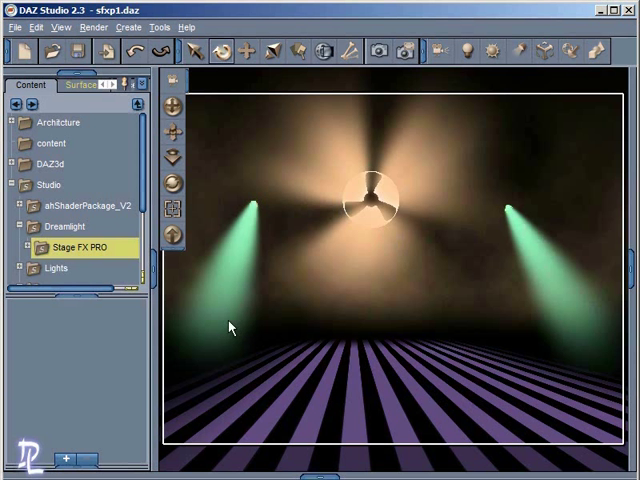
{"action": "mouse_move", "coordinate": [18, 160]}
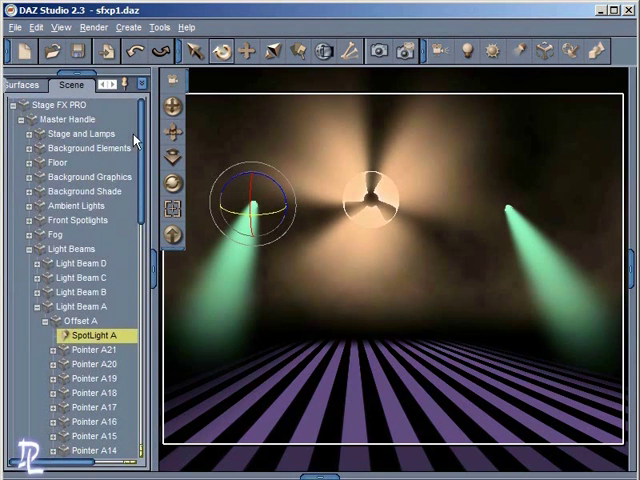
Step: Select Light Beam A in the Scene tab and rotate it so its beam aims toward the upper left
{"action": "left_click", "coordinate": [76, 304]}
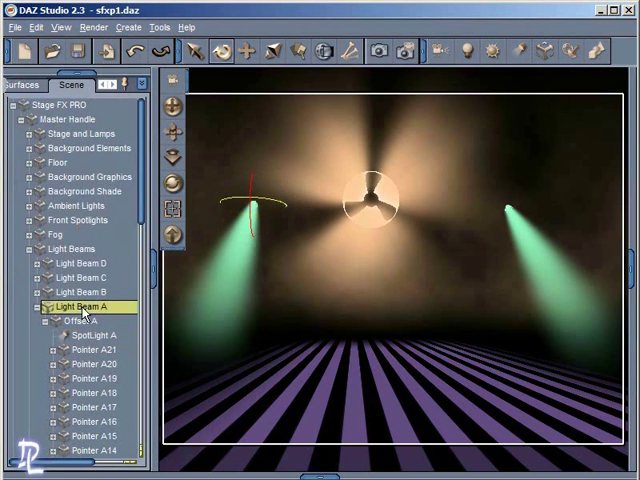
{"action": "left_click", "coordinate": [14, 104]}
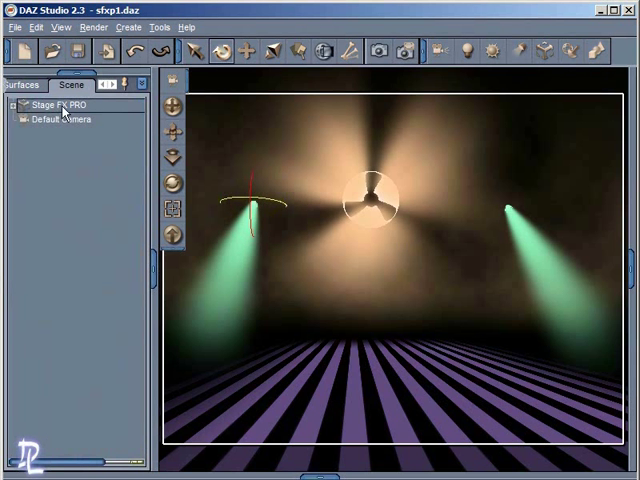
{"action": "left_click", "coordinate": [14, 104]}
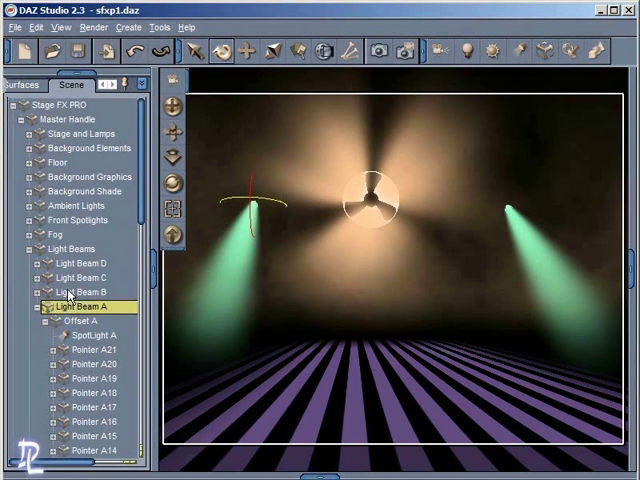
{"action": "left_click", "coordinate": [80, 292]}
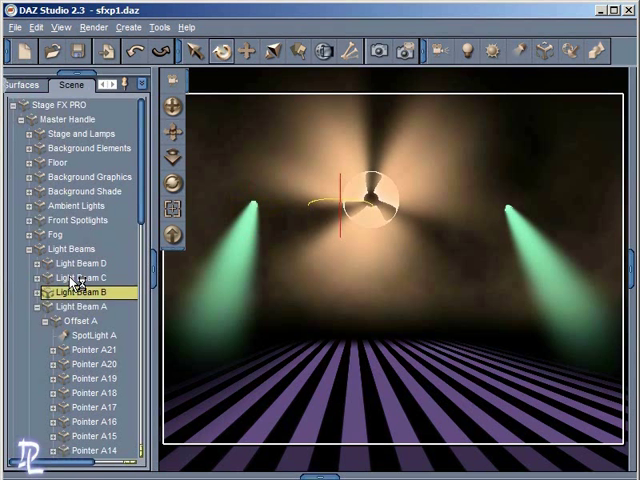
{"action": "left_click", "coordinate": [88, 264]}
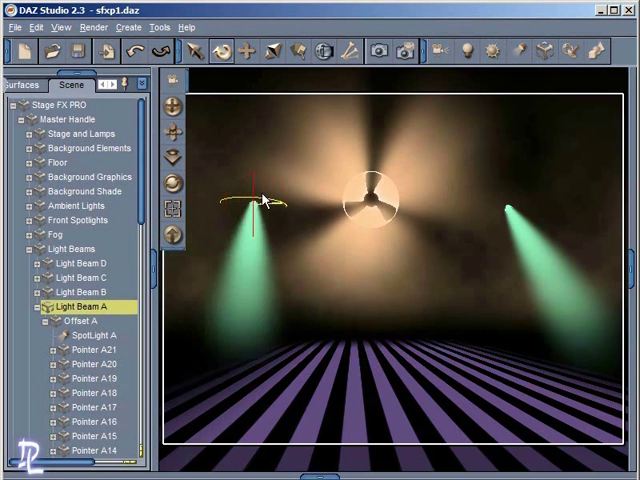
{"action": "left_click_drag", "start_coordinate": [260, 200], "coordinate": [258, 196]}
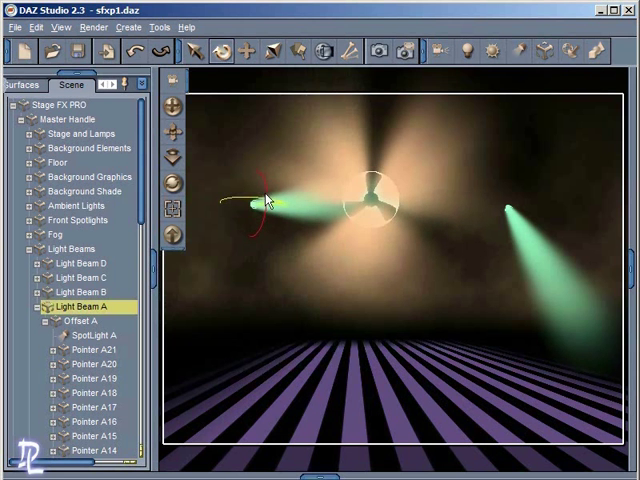
{"action": "scroll", "scroll_direction": "down", "scroll_amount": 3}
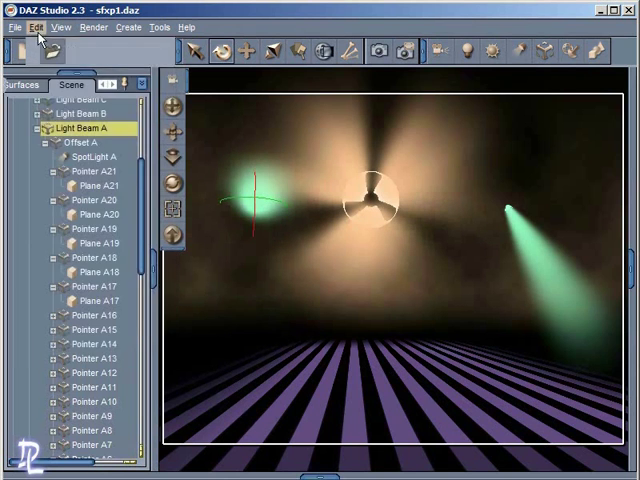
Step: Undo the Light Beam A rotations and reselect Light Beam A to show its tilt, turn and scale values
{"action": "left_click", "coordinate": [36, 28]}
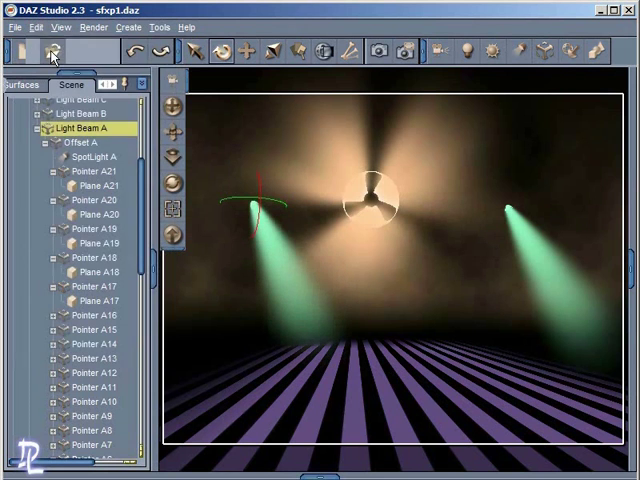
{"action": "left_click", "coordinate": [36, 28]}
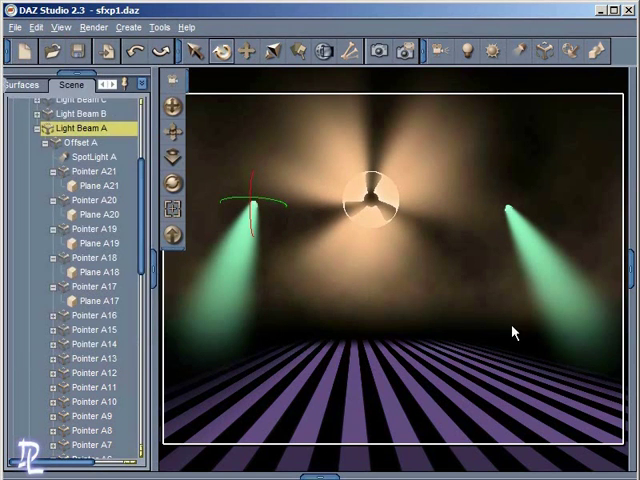
{"action": "mouse_move", "coordinate": [470, 196]}
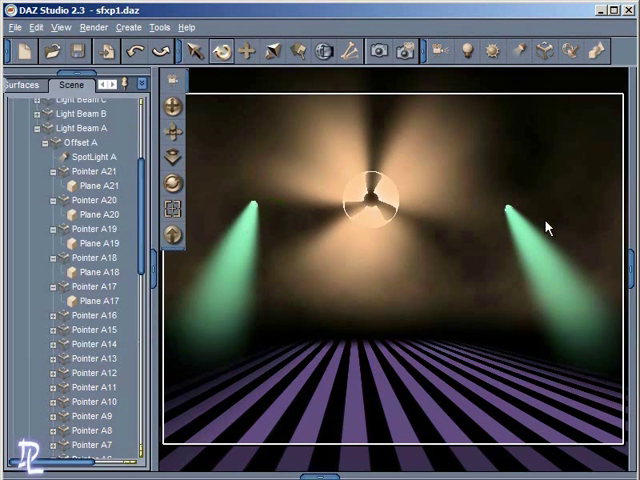
{"action": "mouse_move", "coordinate": [512, 164]}
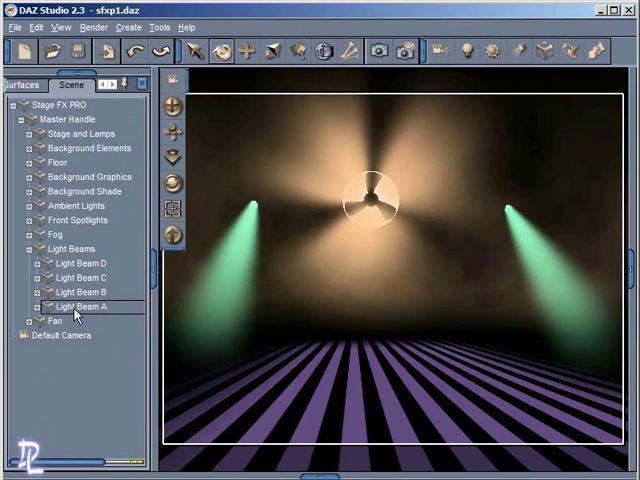
{"action": "left_click", "coordinate": [80, 304]}
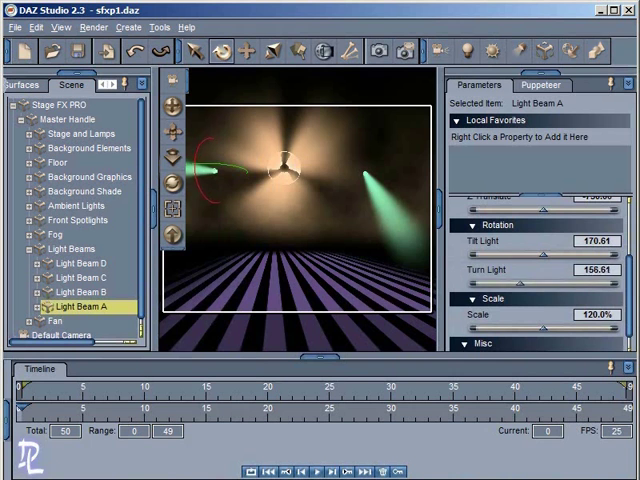
Step: Keyframe Light Beam A swinging across the stage on the timeline and play the animation back
{"action": "left_click", "coordinate": [36, 28]}
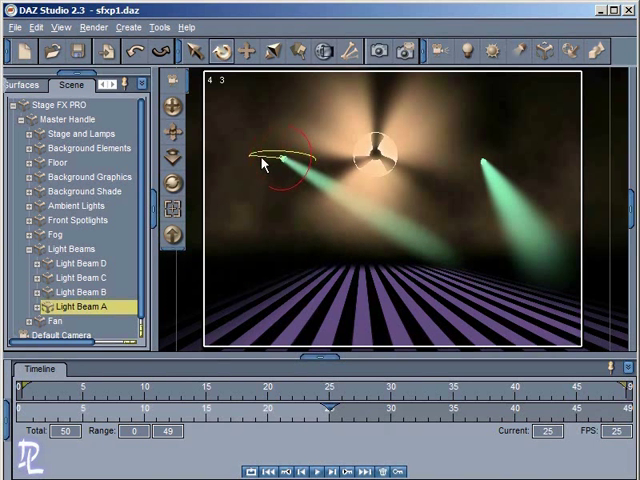
{"action": "left_click_drag", "start_coordinate": [268, 168], "coordinate": [300, 180]}
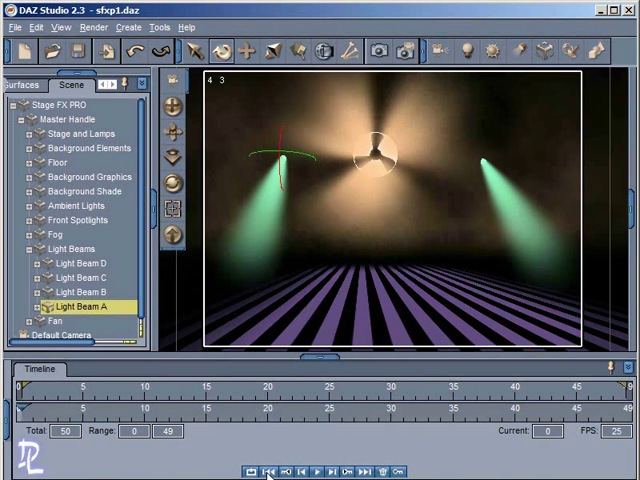
{"action": "left_click", "coordinate": [320, 468]}
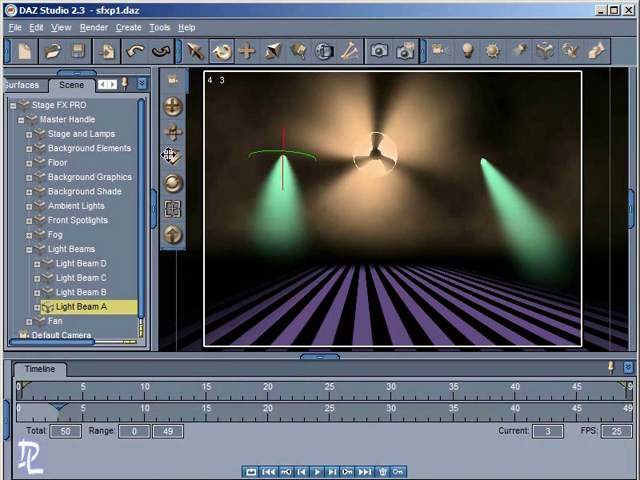
{"action": "left_click", "coordinate": [92, 28]}
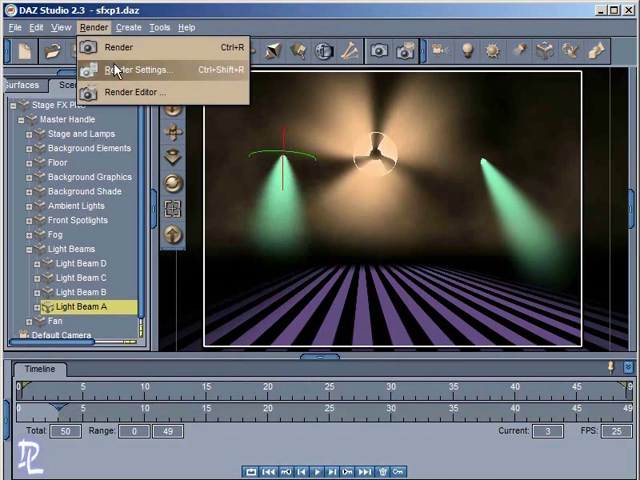
{"action": "left_click", "coordinate": [140, 68]}
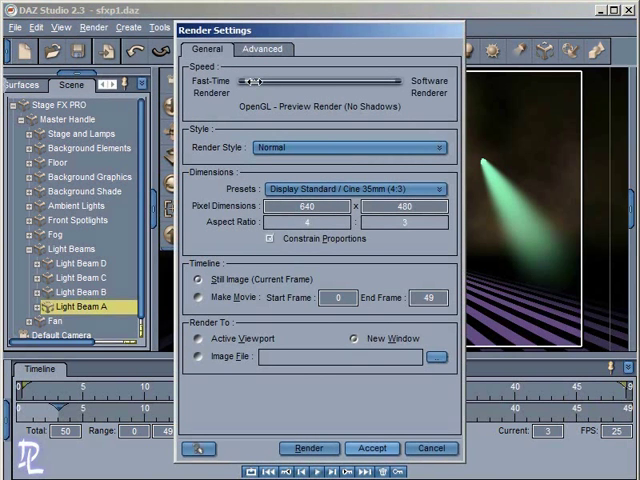
{"action": "left_click", "coordinate": [308, 448]}
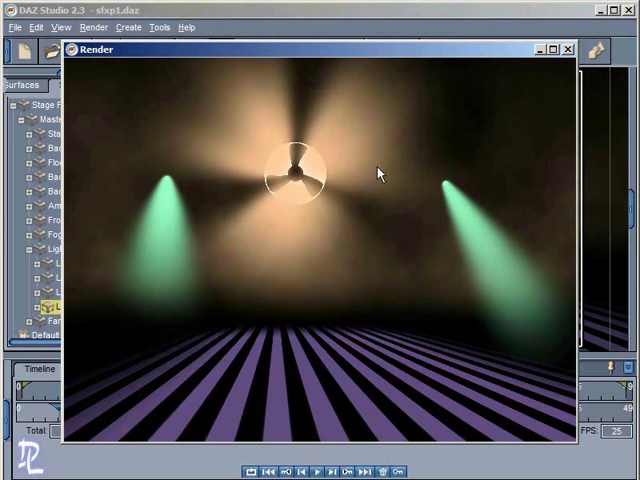
{"action": "mouse_move", "coordinate": [292, 260]}
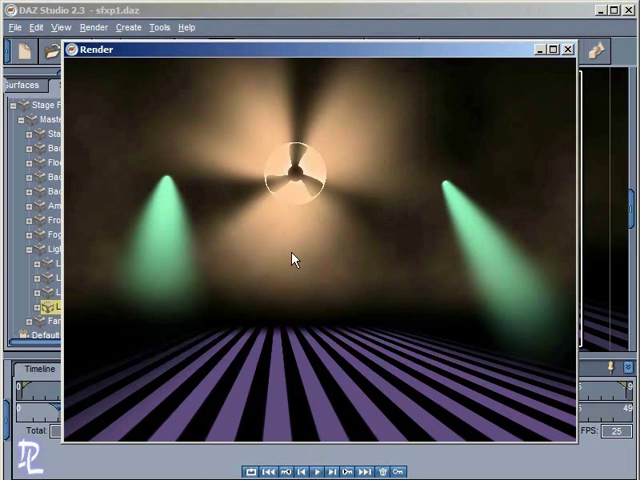
{"action": "mouse_move", "coordinate": [356, 246]}
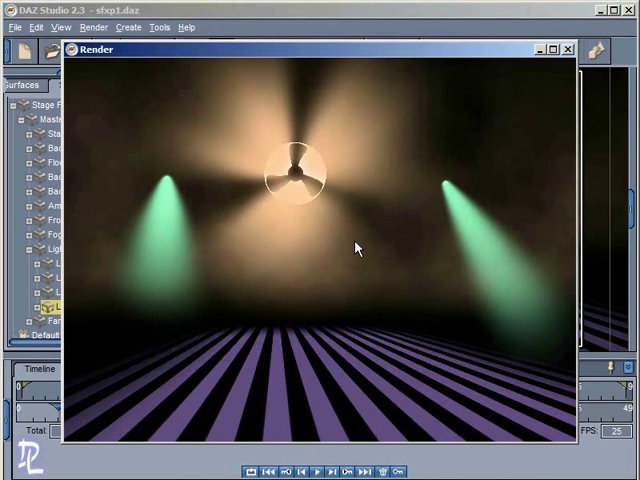
{"action": "mouse_move", "coordinate": [250, 210]}
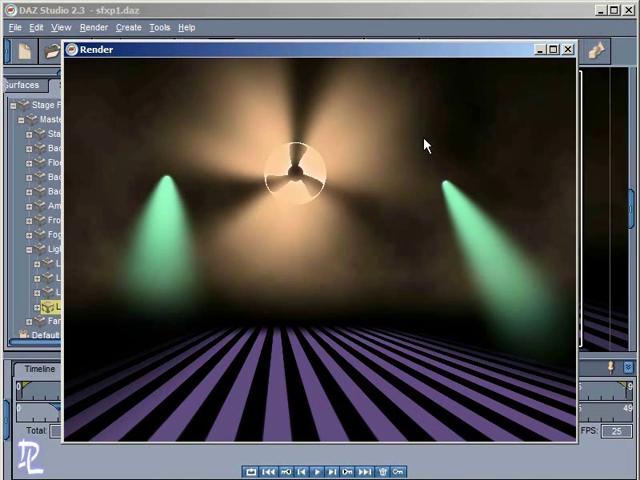
{"action": "mouse_move", "coordinate": [312, 240]}
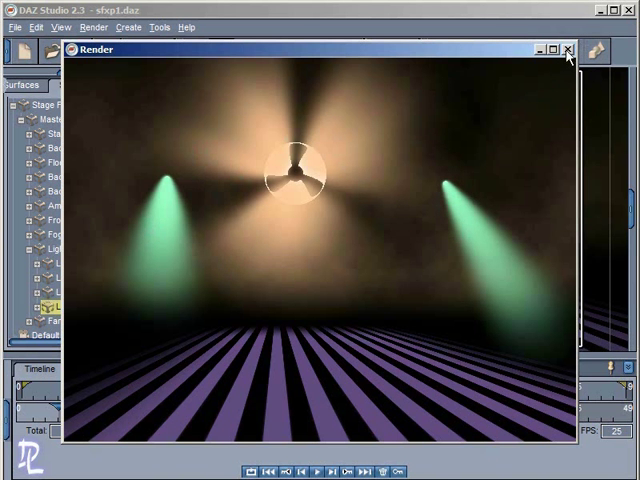
{"action": "left_click", "coordinate": [564, 48]}
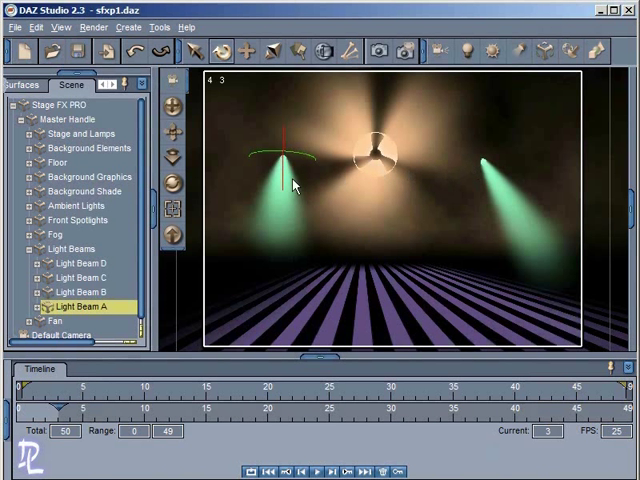
{"action": "mouse_move", "coordinate": [470, 216]}
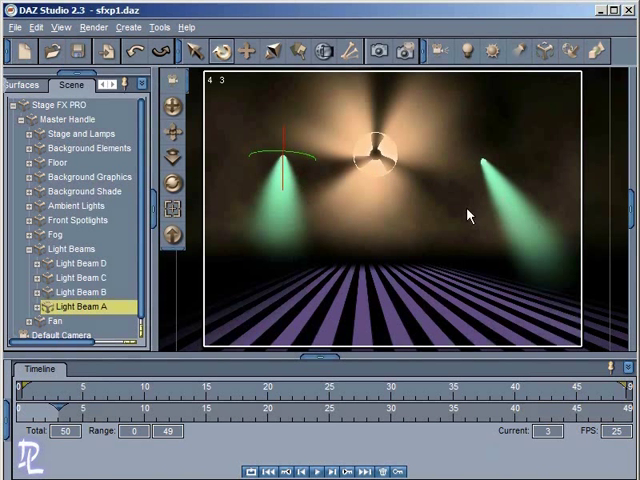
Step: Select Light Beam D and swing it inward toward the stage centre at a later frame
{"action": "left_click", "coordinate": [78, 292]}
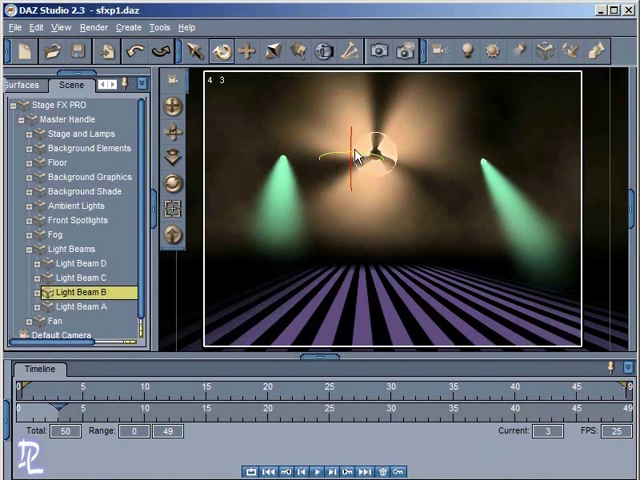
{"action": "left_click", "coordinate": [78, 276]}
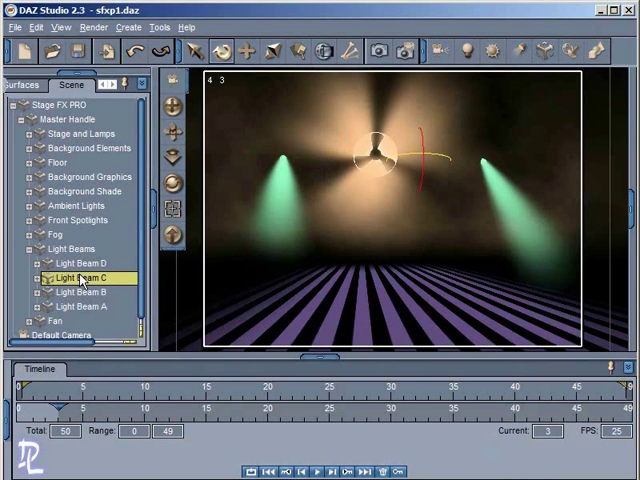
{"action": "left_click", "coordinate": [82, 264]}
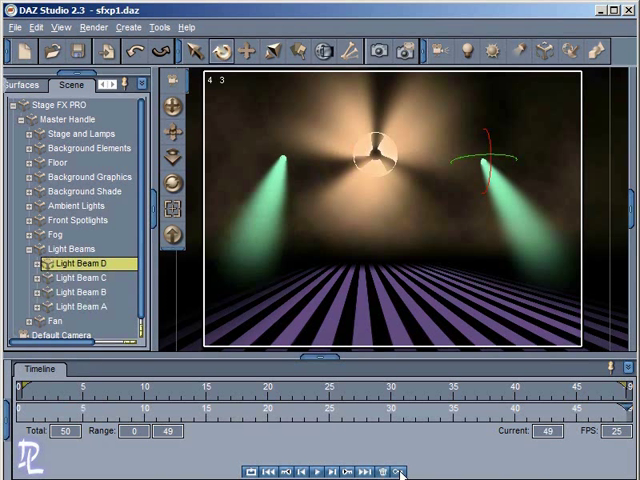
{"action": "mouse_move", "coordinate": [328, 424]}
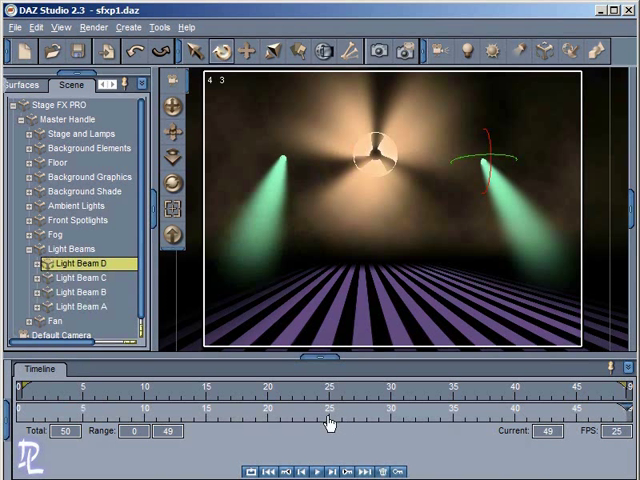
{"action": "left_click_drag", "start_coordinate": [328, 410], "coordinate": [328, 410]}
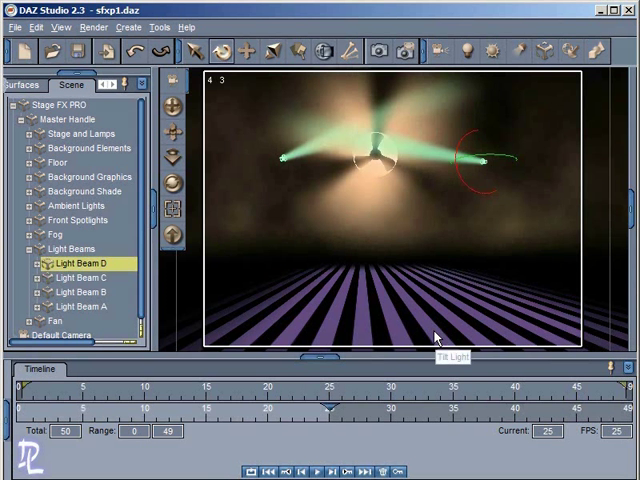
{"action": "mouse_move", "coordinate": [368, 312]}
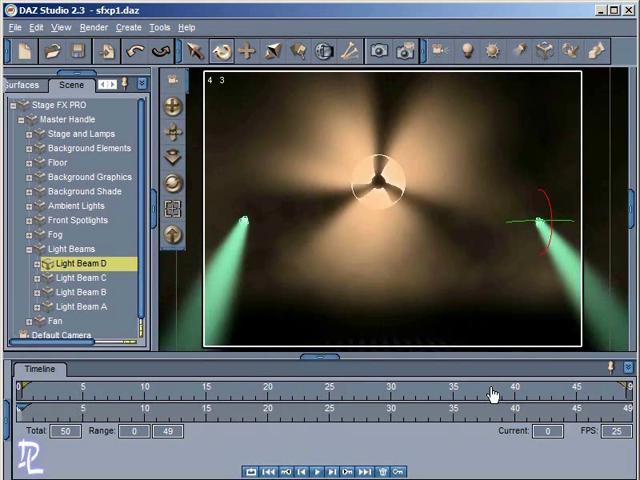
{"action": "mouse_move", "coordinate": [308, 284]}
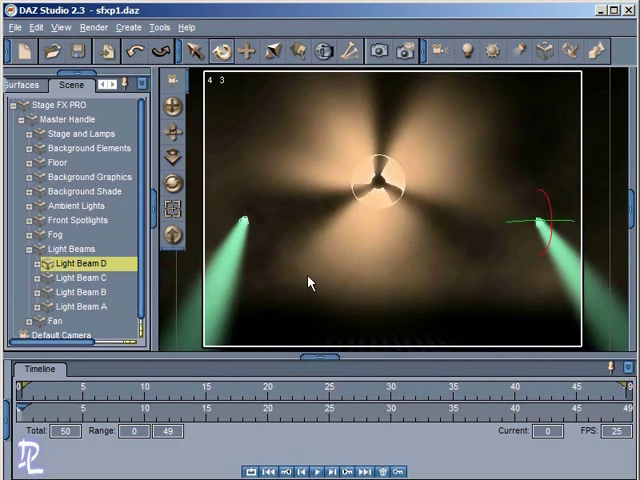
{"action": "mouse_move", "coordinate": [368, 224]}
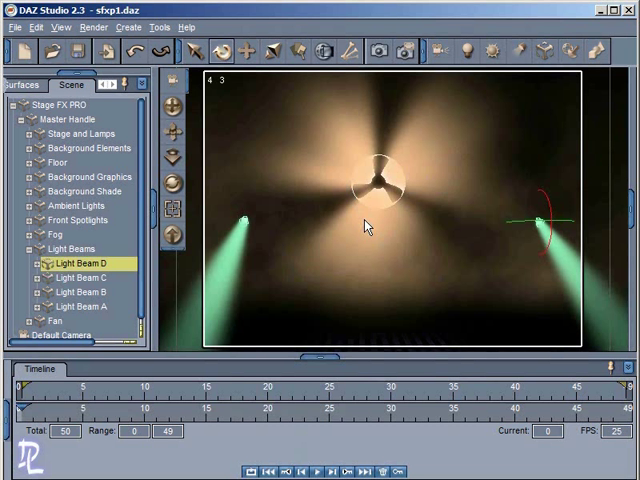
{"action": "mouse_move", "coordinate": [350, 184]}
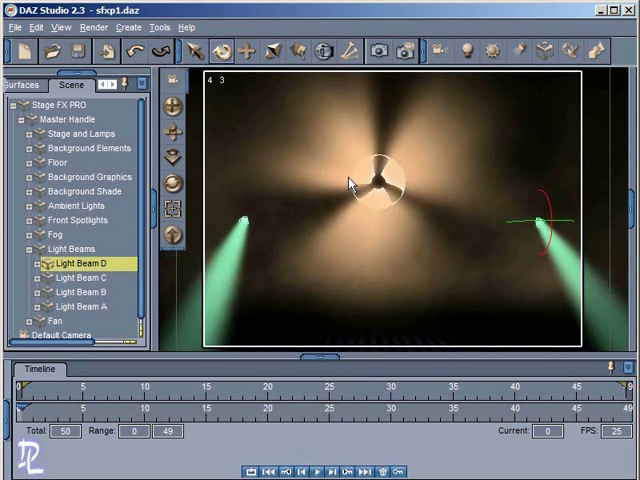
Step: Collapse the Light Beams group in the Scene tab after posing the beams outward
{"action": "left_click", "coordinate": [28, 248]}
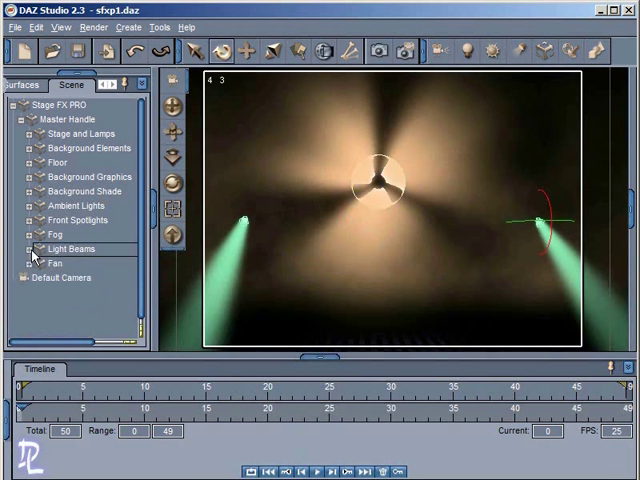
Step: Select the Offset Fan under the Fan group and enter a new Rotate Fan value in its parameters
{"action": "left_click", "coordinate": [28, 264]}
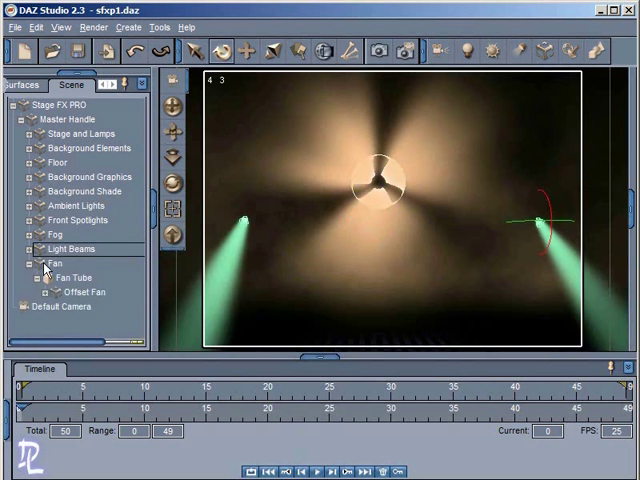
{"action": "left_click", "coordinate": [76, 292]}
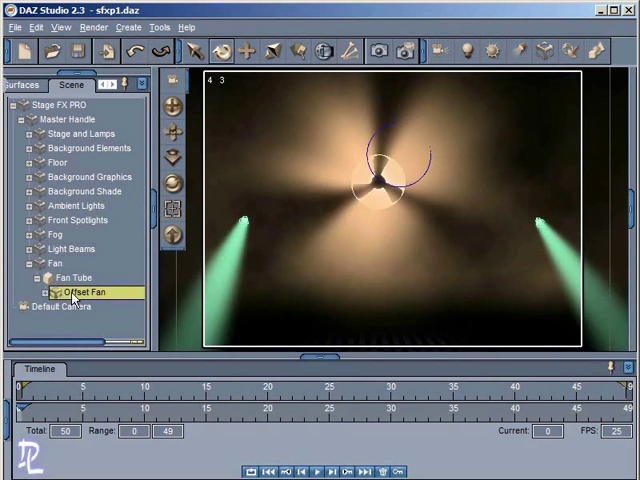
{"action": "left_click", "coordinate": [36, 292]}
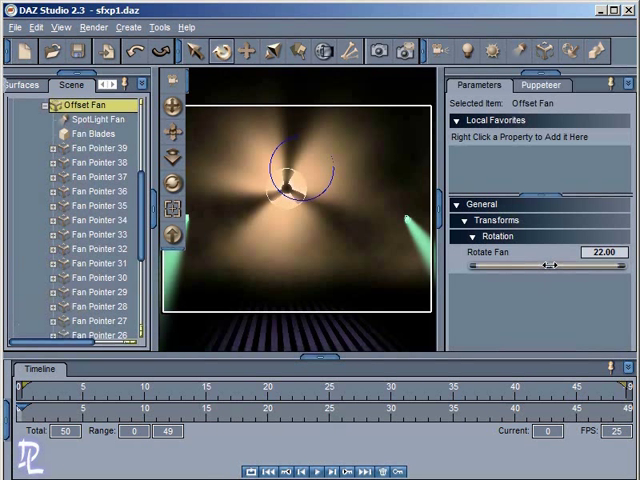
{"action": "left_click", "coordinate": [600, 252]}
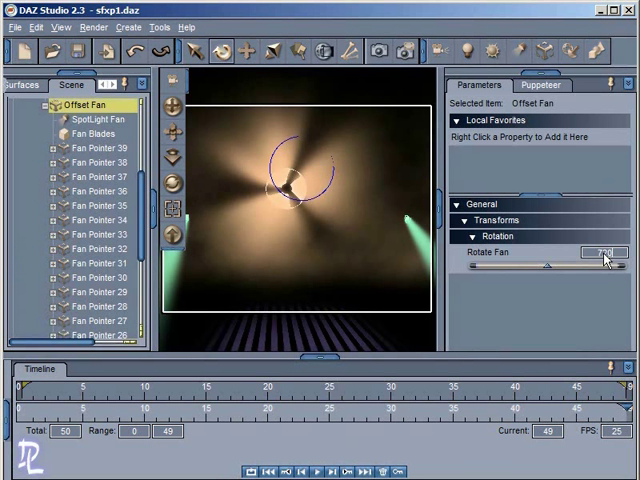
{"action": "left_click", "coordinate": [600, 254]}
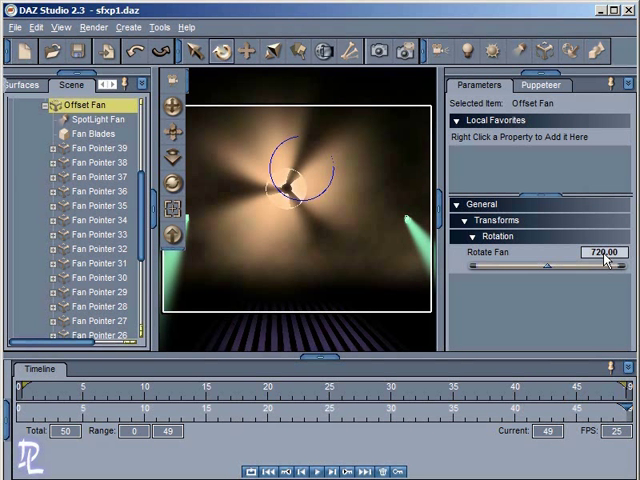
{"action": "left_click", "coordinate": [264, 468]}
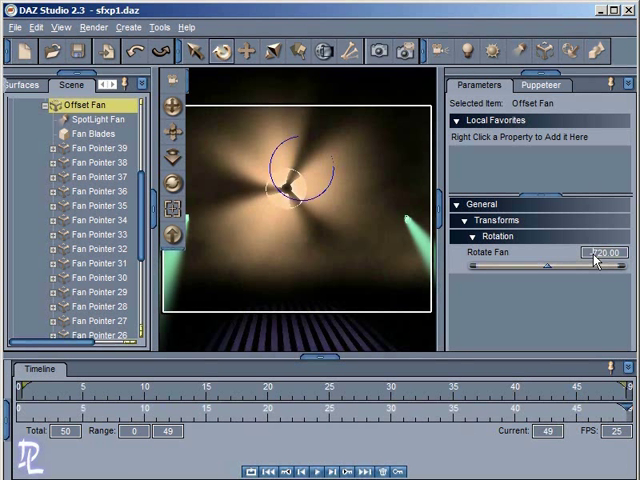
{"action": "mouse_move", "coordinate": [572, 308]}
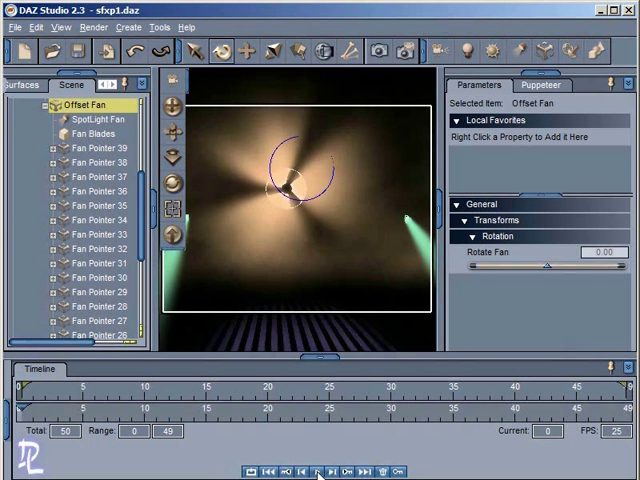
Step: Hide the Parameters pane and play the animation to preview the spinning fan
{"action": "left_click", "coordinate": [316, 468]}
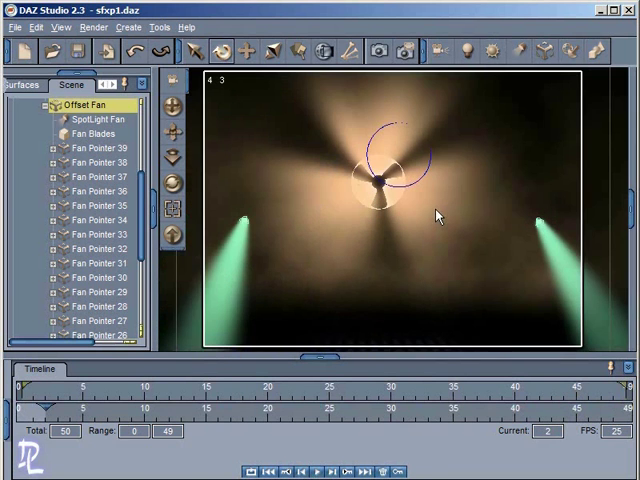
{"action": "left_click", "coordinate": [318, 462]}
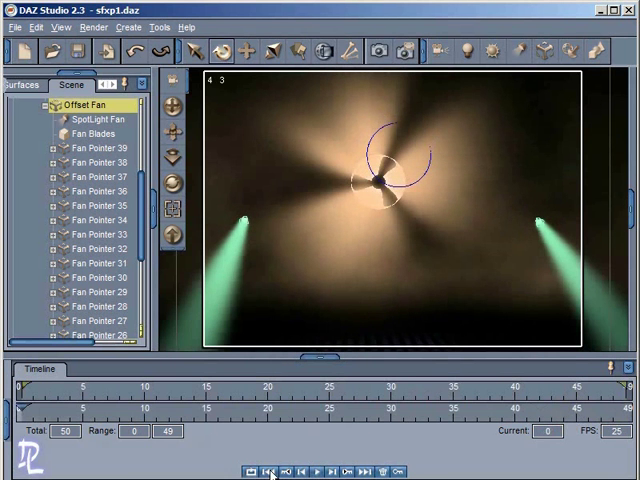
{"action": "mouse_move", "coordinate": [276, 188]}
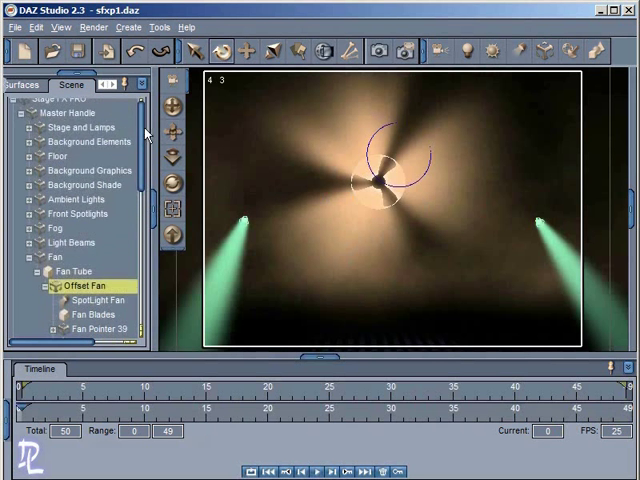
Step: Expand the Fog group and select Fog Layer 2 - Mid to show its Rotate Fog Layer value of 20
{"action": "left_click", "coordinate": [38, 234]}
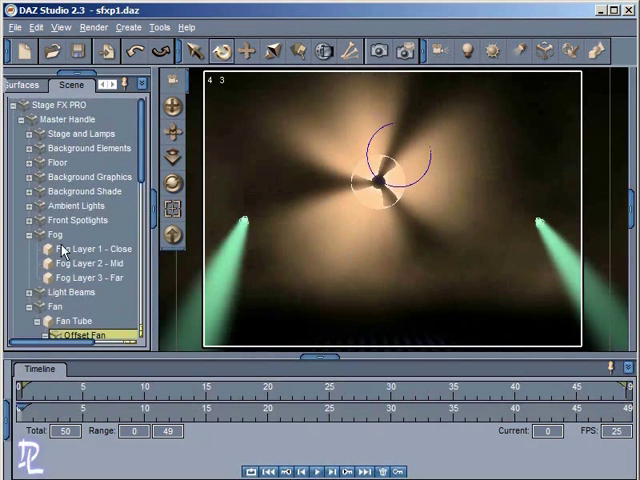
{"action": "left_click", "coordinate": [90, 248]}
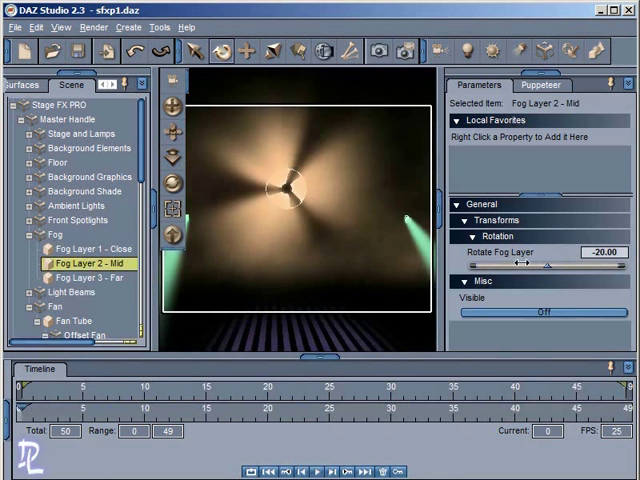
Step: Key a new negative Rotate Fog Layer angle for Fog Layer 2 - Mid at a mid frame, then select Fog Layer 3 - Far
{"action": "left_click", "coordinate": [330, 424]}
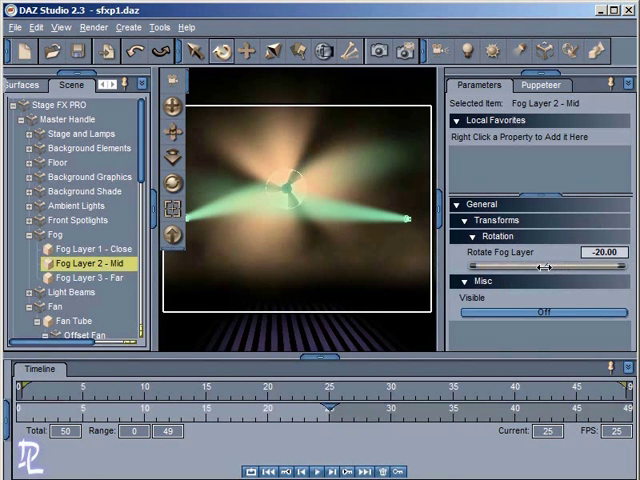
{"action": "left_click_drag", "start_coordinate": [540, 264], "coordinate": [490, 264]}
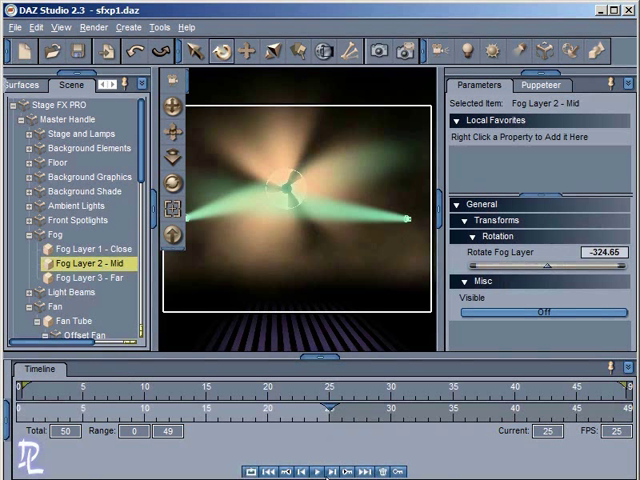
{"action": "left_click", "coordinate": [88, 276]}
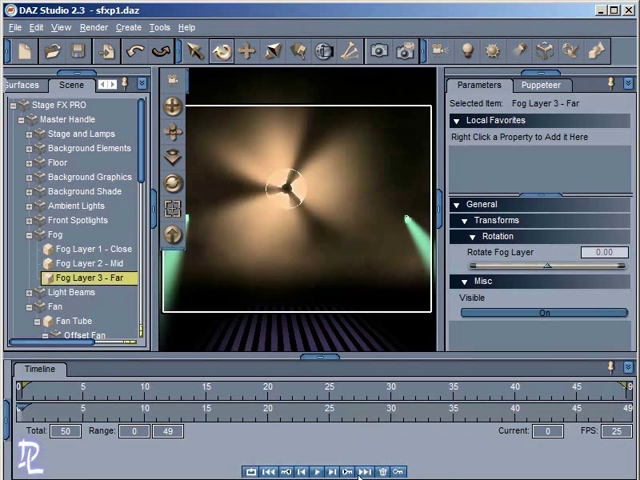
{"action": "left_click", "coordinate": [352, 468]}
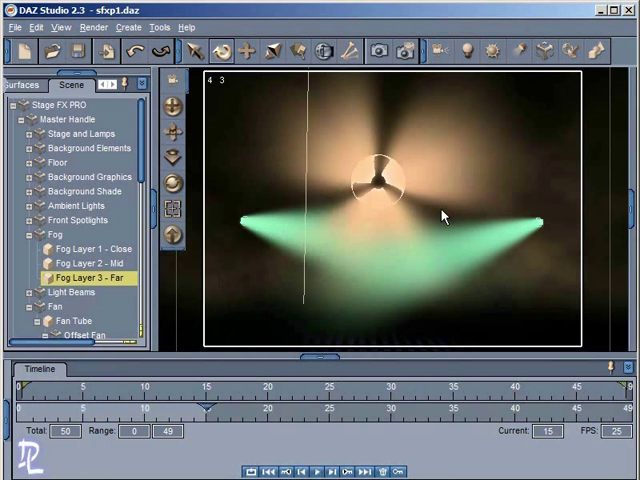
{"action": "mouse_move", "coordinate": [258, 192]}
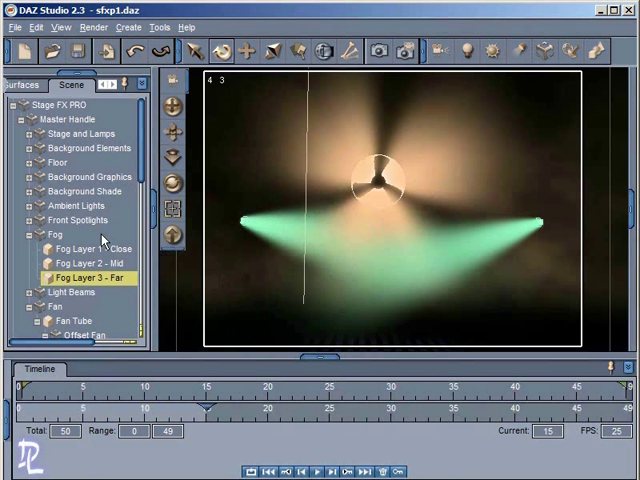
{"action": "left_click", "coordinate": [30, 84]}
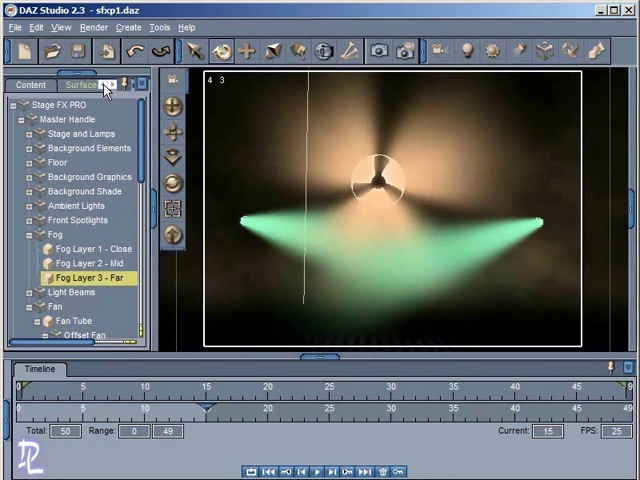